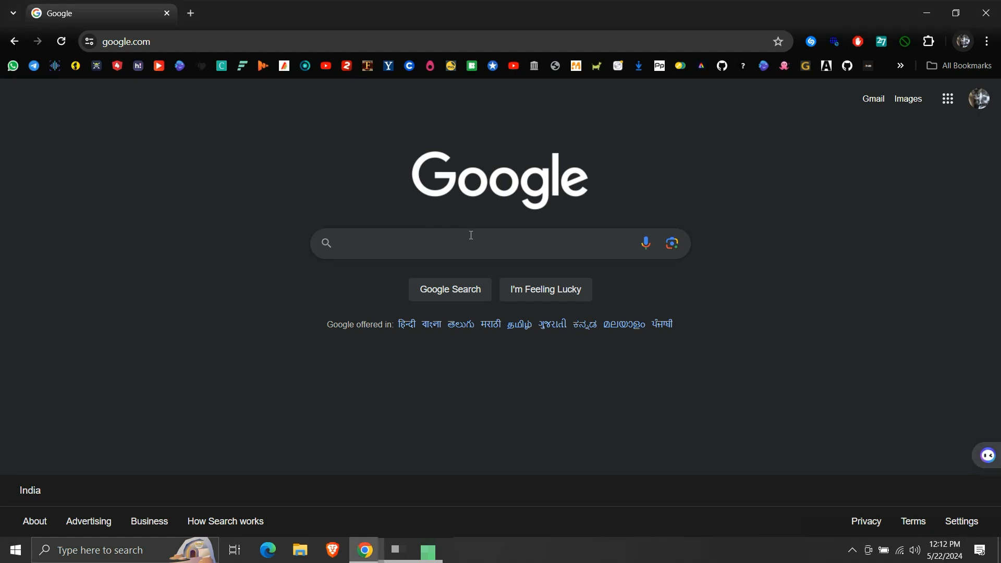
Search Google for 'easeus todo free'.
{"action": "type", "text": "easeus todo free"}
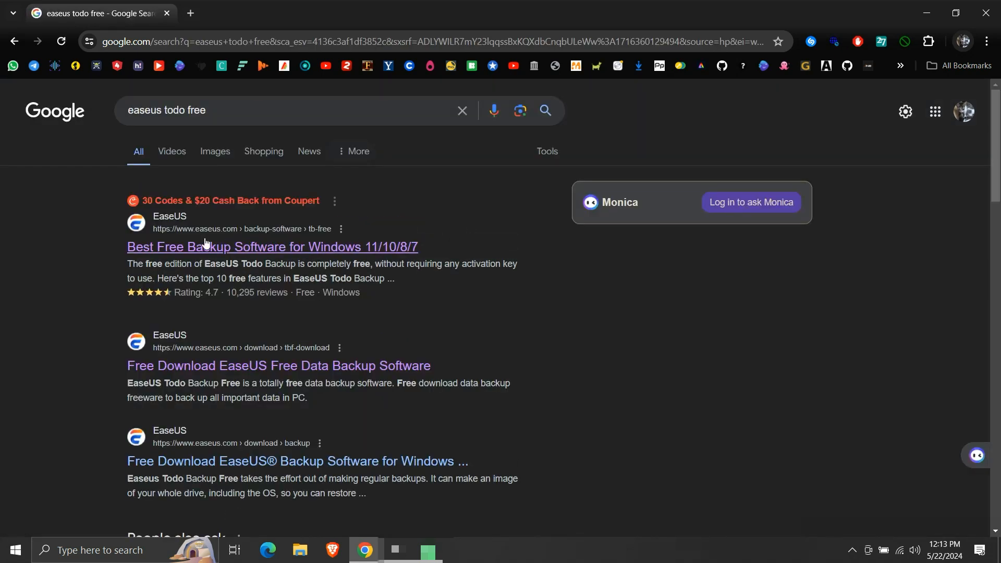
{"action": "mouse_move", "coordinate": [238, 239]}
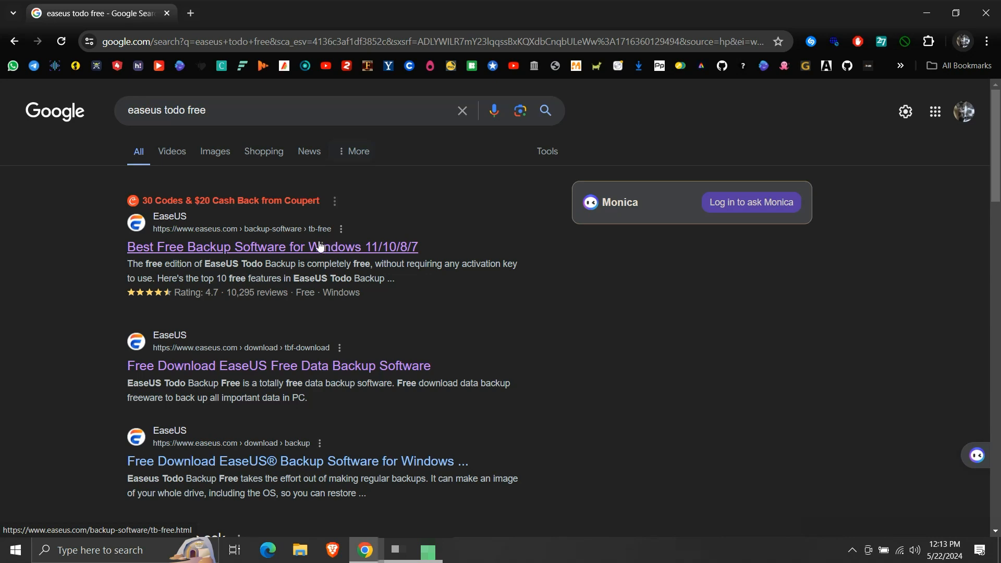
Open the 'Best Free Backup Software for Windows 11/10/8/7' EaseUS result.
{"action": "left_click", "coordinate": [272, 247]}
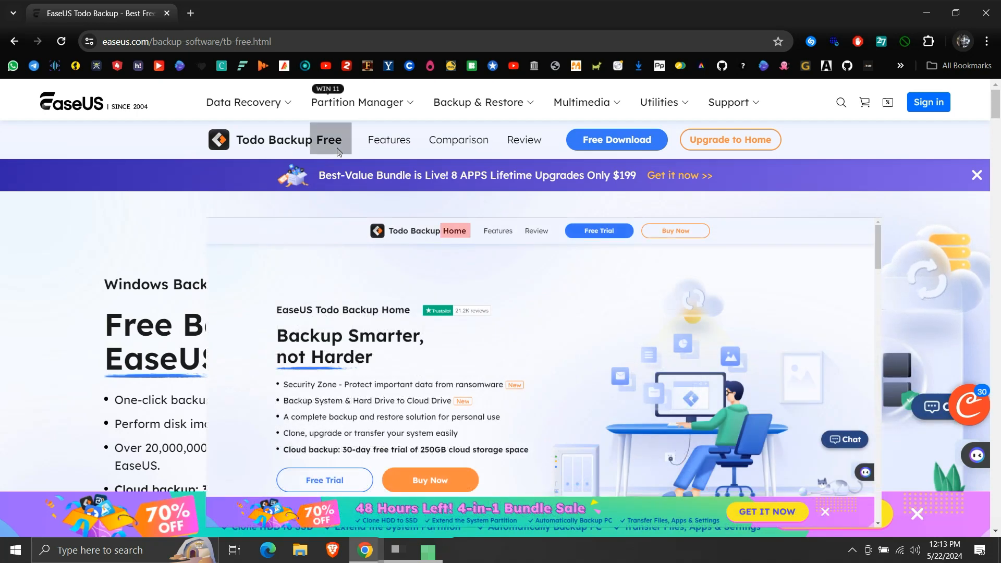
{"action": "left_click", "coordinate": [976, 174]}
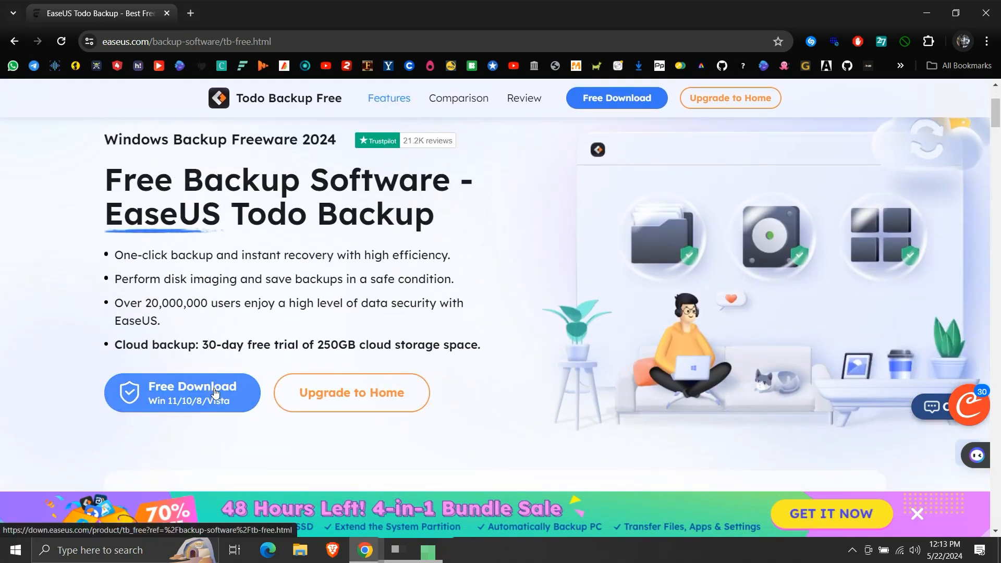
Start Free Download and pick the Free edition in the Limited Time Deal popup.
{"action": "left_click", "coordinate": [192, 392]}
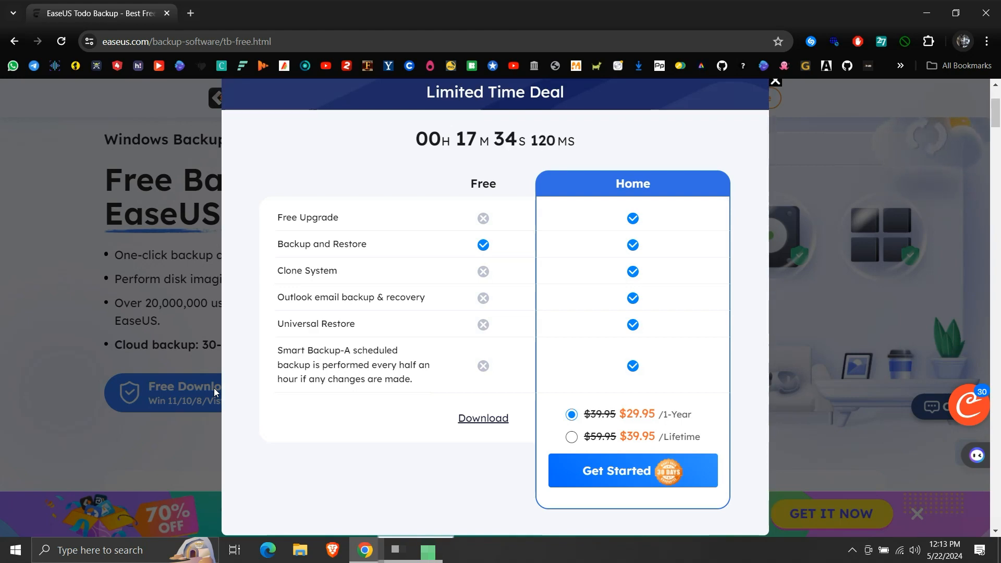
{"action": "mouse_move", "coordinate": [465, 207]}
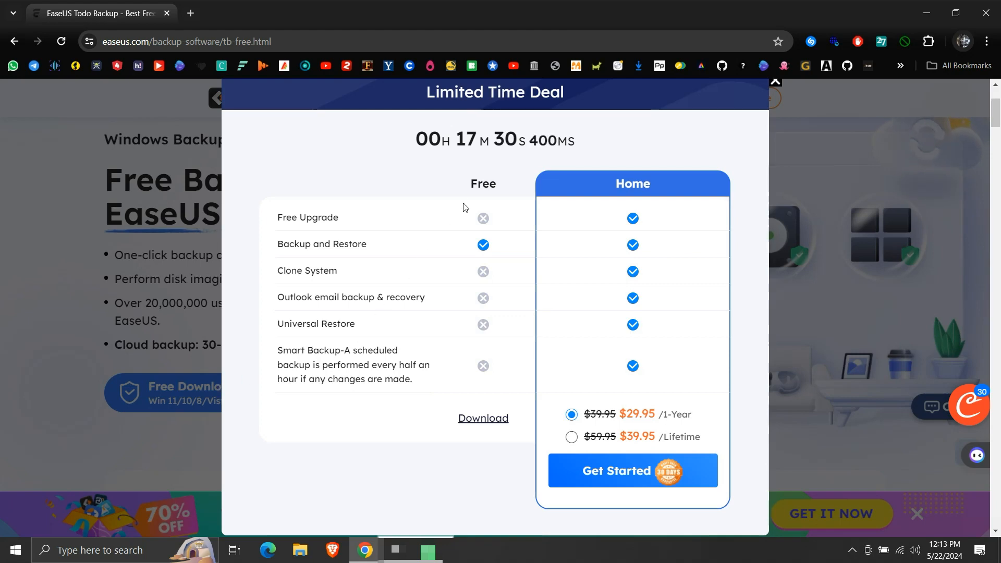
{"action": "mouse_move", "coordinate": [520, 193]}
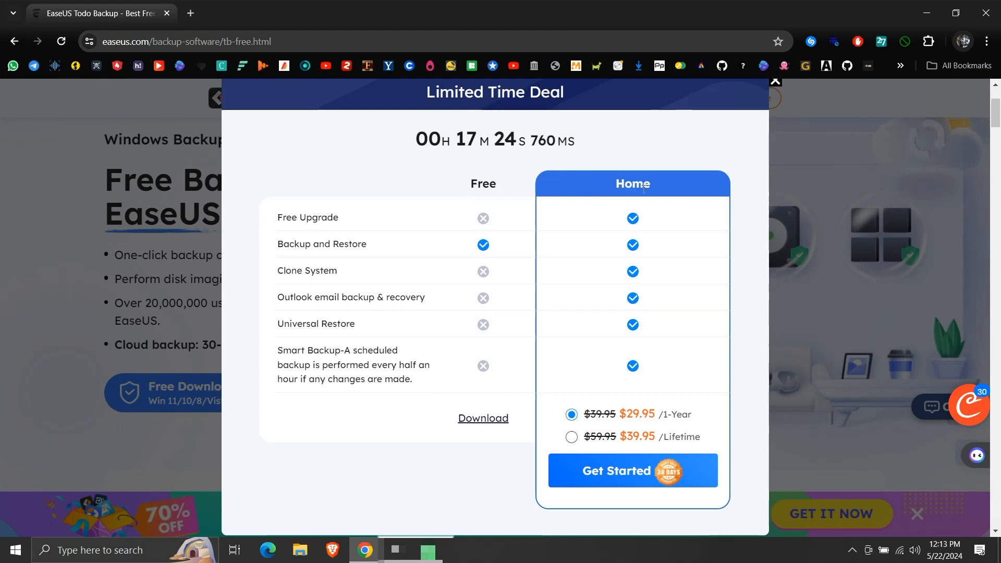
{"action": "mouse_move", "coordinate": [599, 191]}
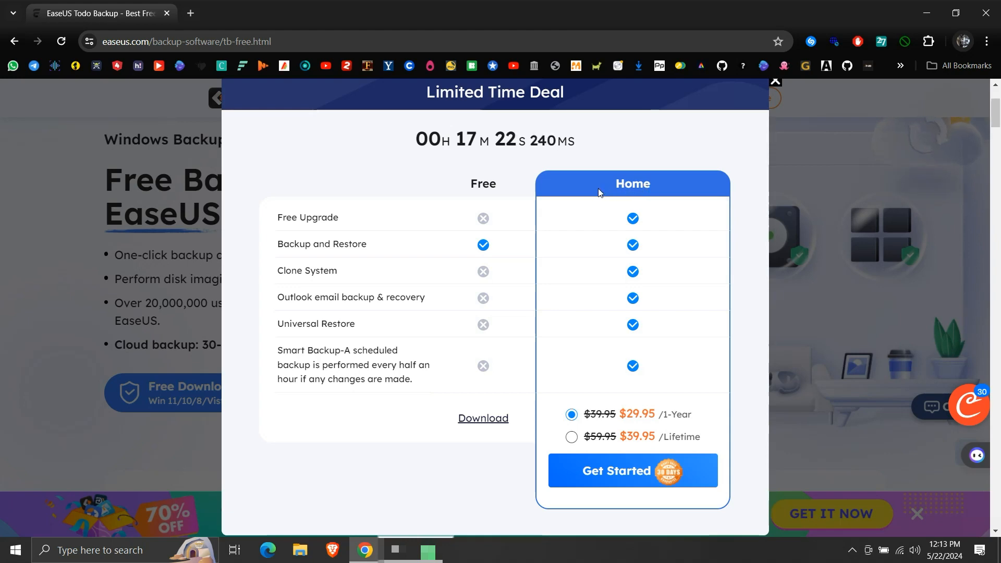
{"action": "mouse_move", "coordinate": [418, 248]}
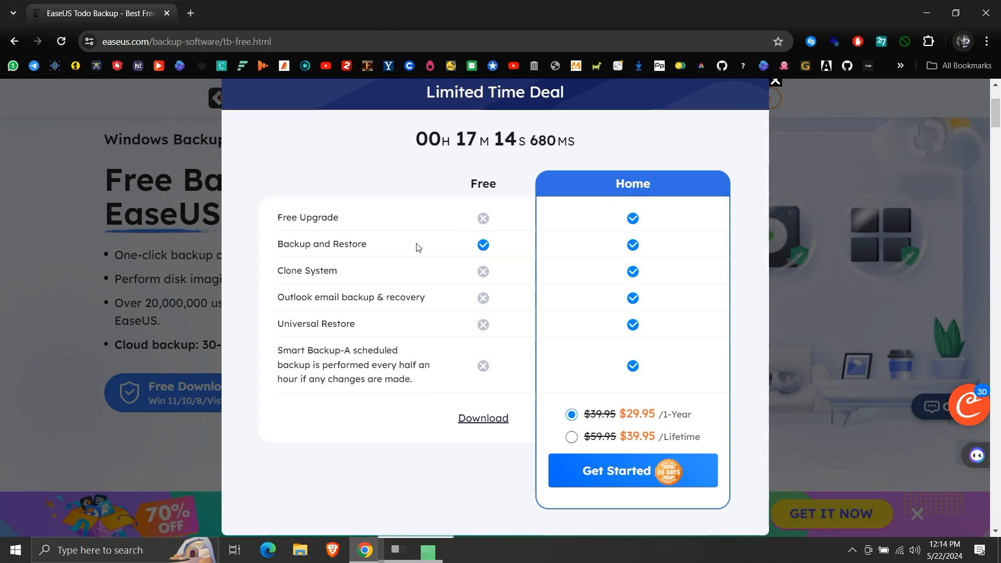
{"action": "mouse_move", "coordinate": [437, 380]}
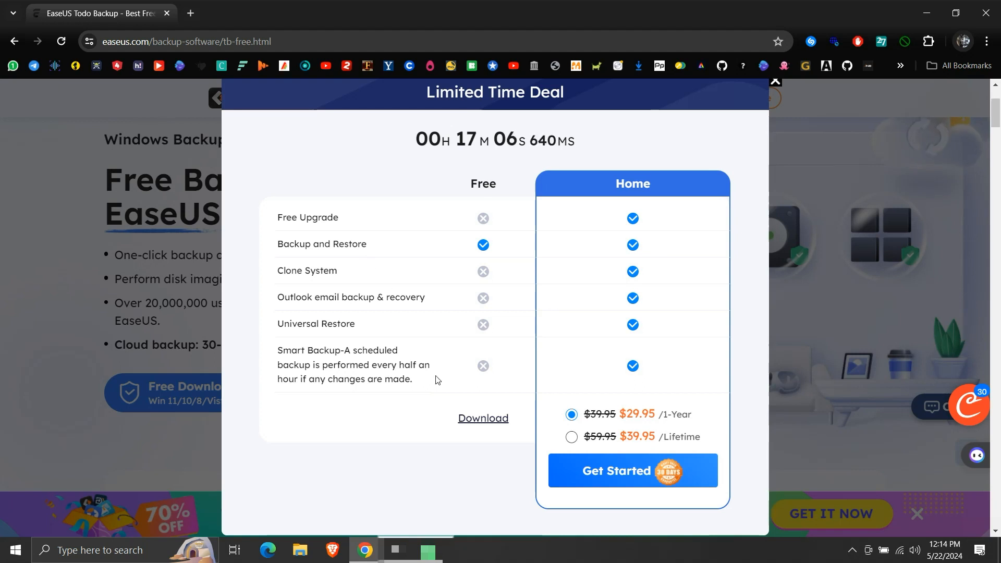
{"action": "left_click", "coordinate": [483, 418]}
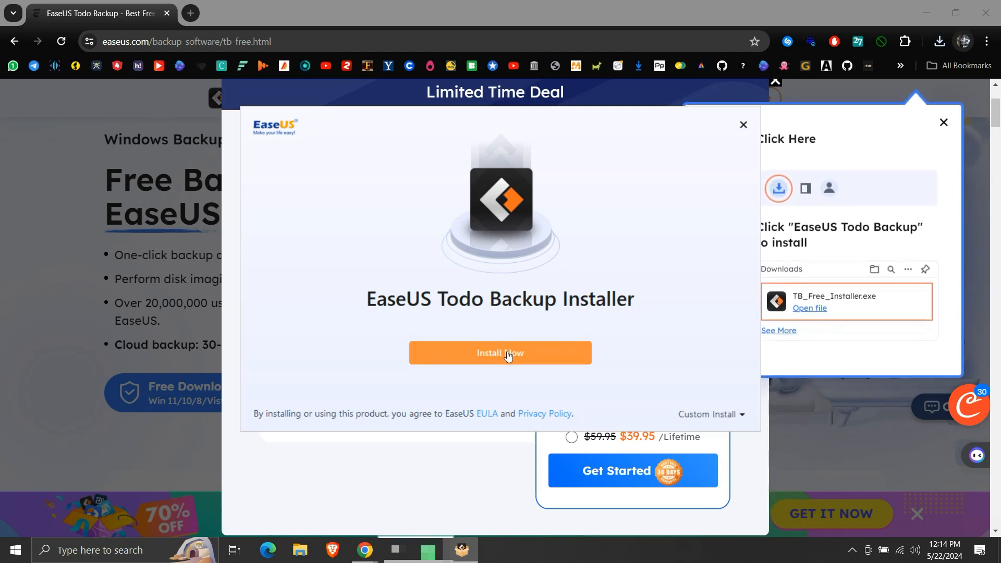
Begin installing EaseUS Todo Backup with Install Now.
{"action": "left_click", "coordinate": [501, 353]}
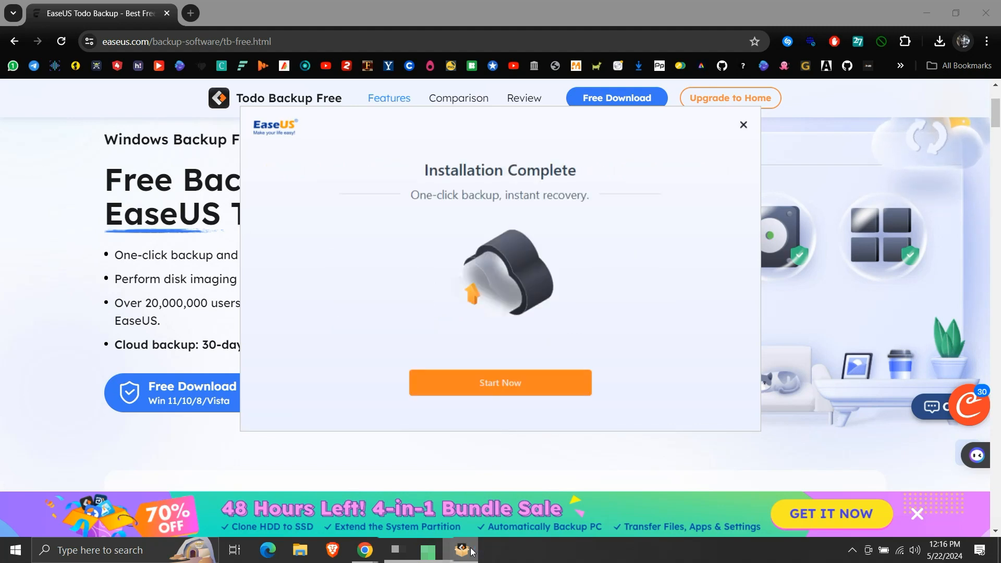
{"action": "mouse_move", "coordinate": [507, 410]}
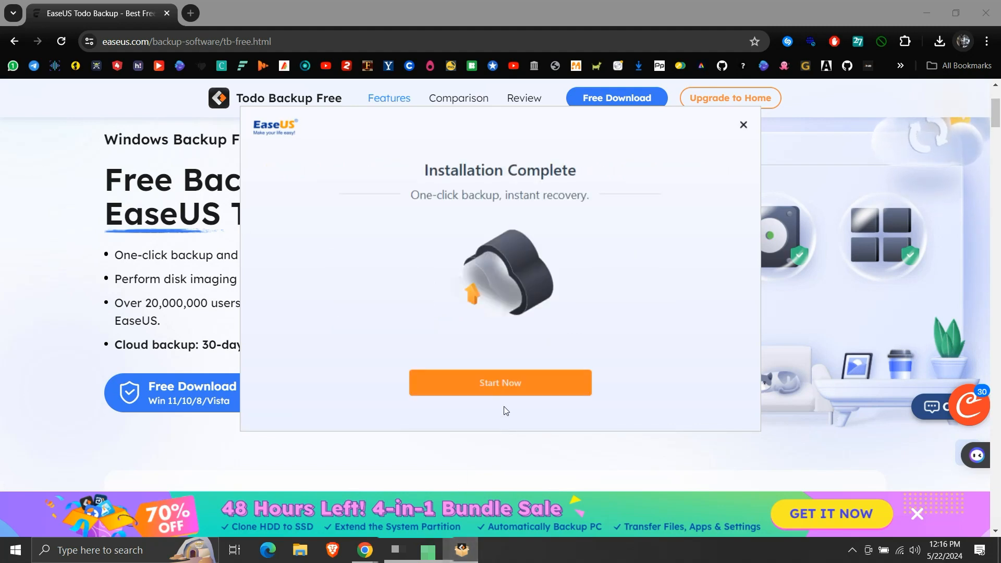
{"action": "mouse_move", "coordinate": [507, 394]}
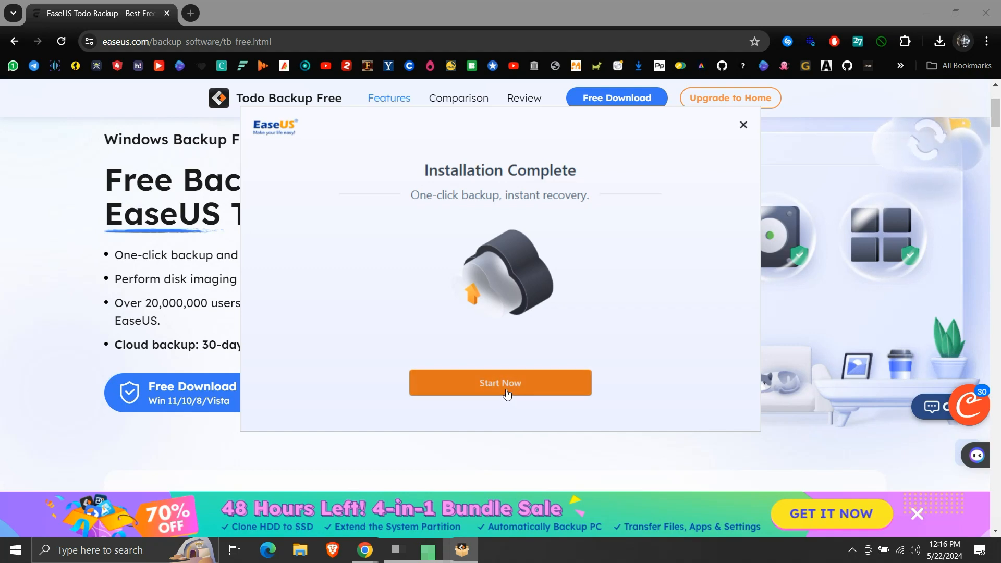
Launch Todo Backup from the Installation Complete screen via Start Now.
{"action": "left_click", "coordinate": [500, 382]}
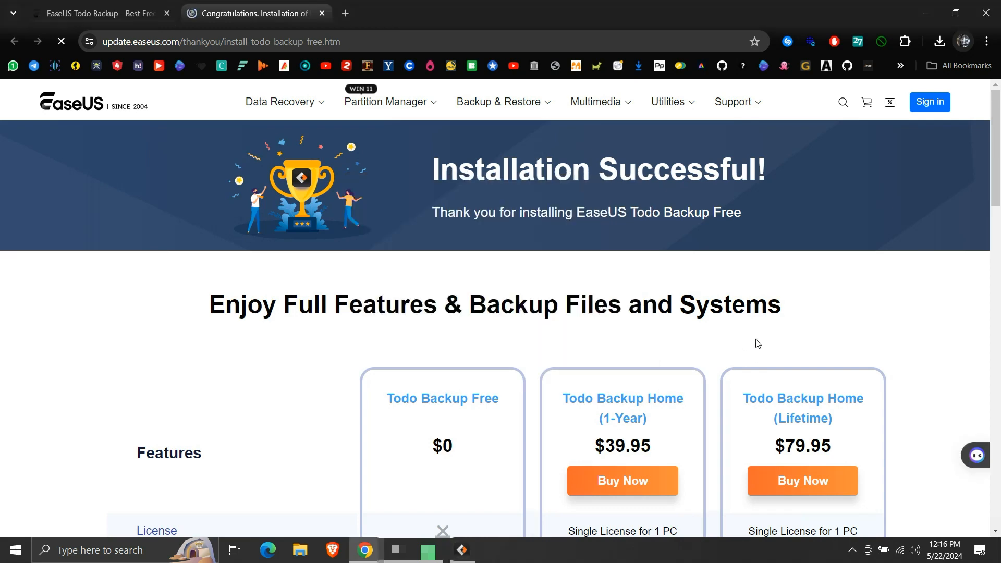
{"action": "scroll", "scroll_direction": "down", "scroll_amount": 3}
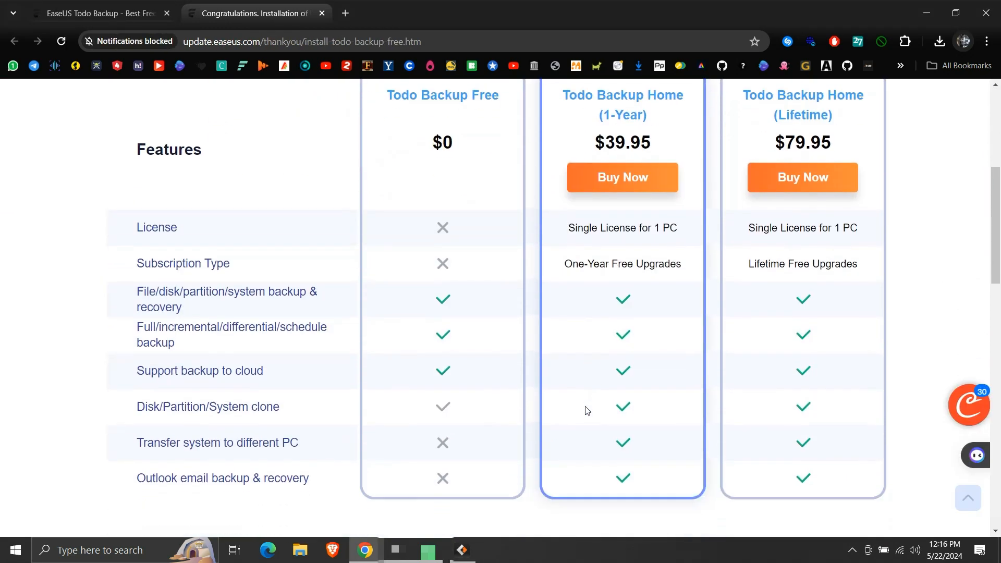
{"action": "mouse_move", "coordinate": [466, 116]}
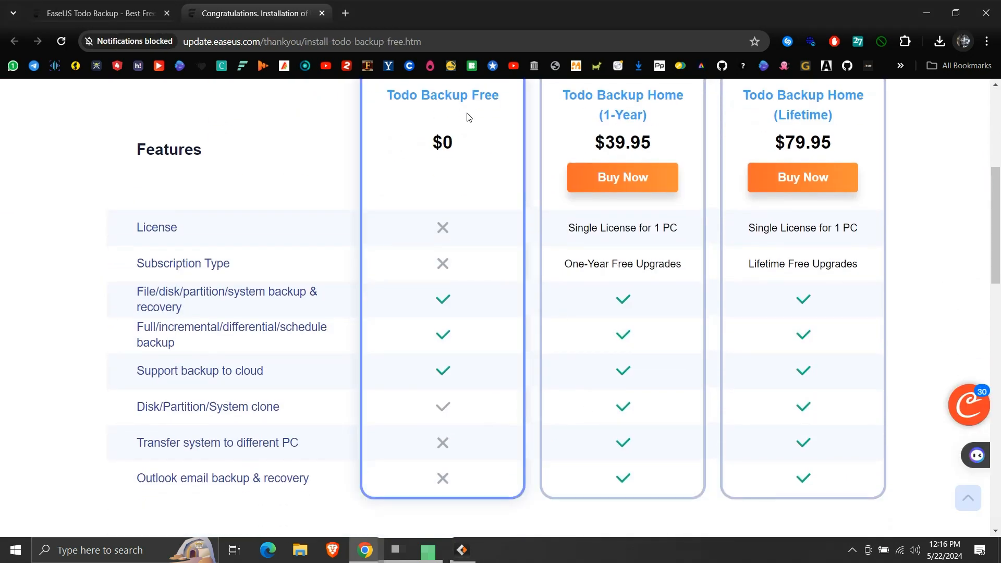
{"action": "mouse_move", "coordinate": [405, 294]}
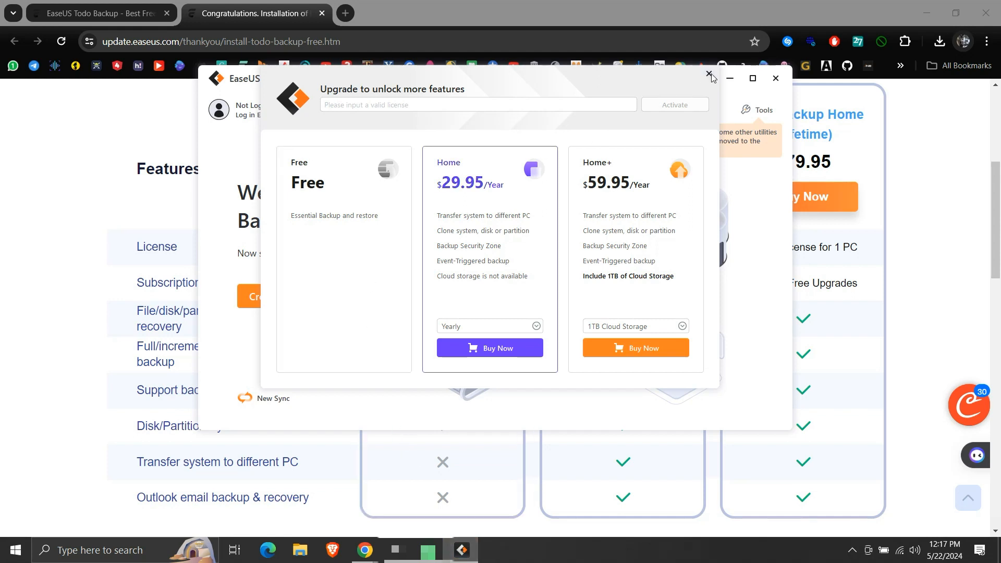
Dismiss the 'Upgrade to unlock more features' overlay.
{"action": "left_click", "coordinate": [709, 77]}
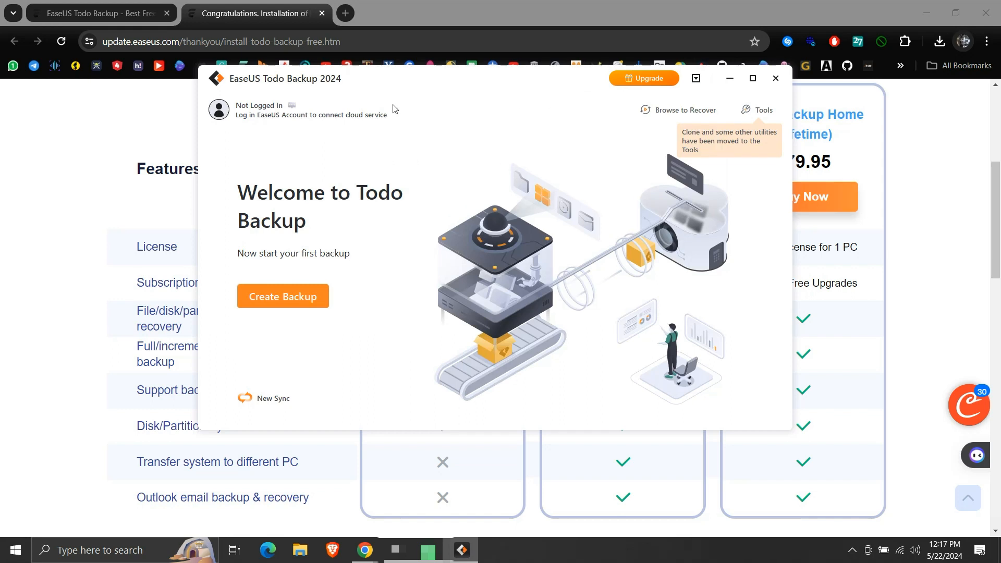
{"action": "mouse_move", "coordinate": [358, 108]}
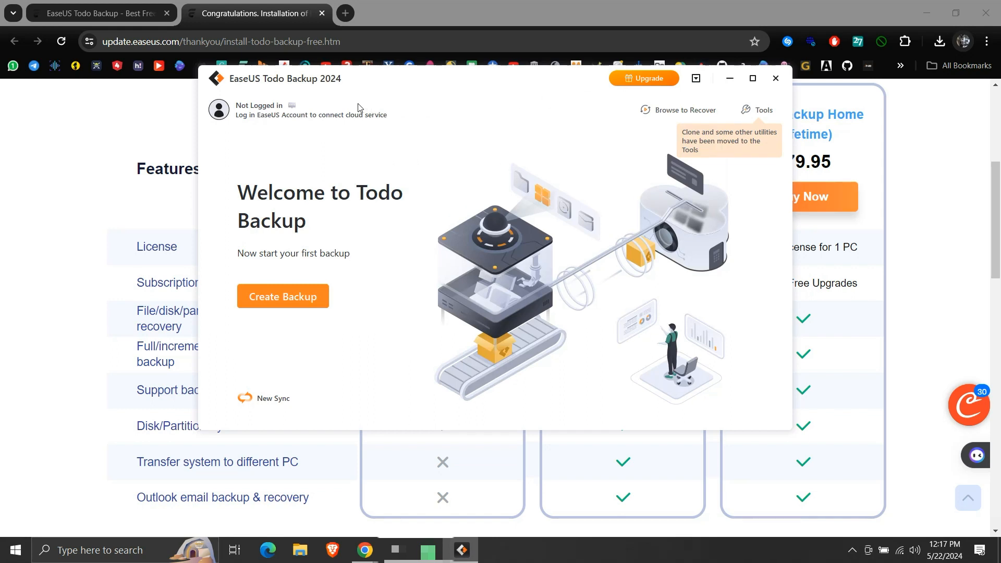
{"action": "mouse_move", "coordinate": [299, 309]}
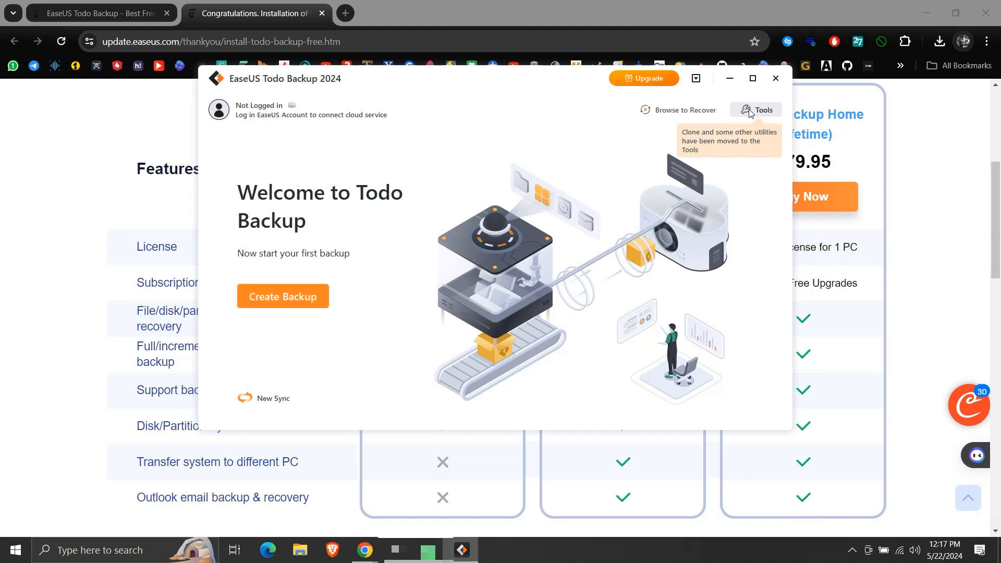
Show the Tools panel with Clone, System Clone and Check Image.
{"action": "left_click", "coordinate": [764, 110]}
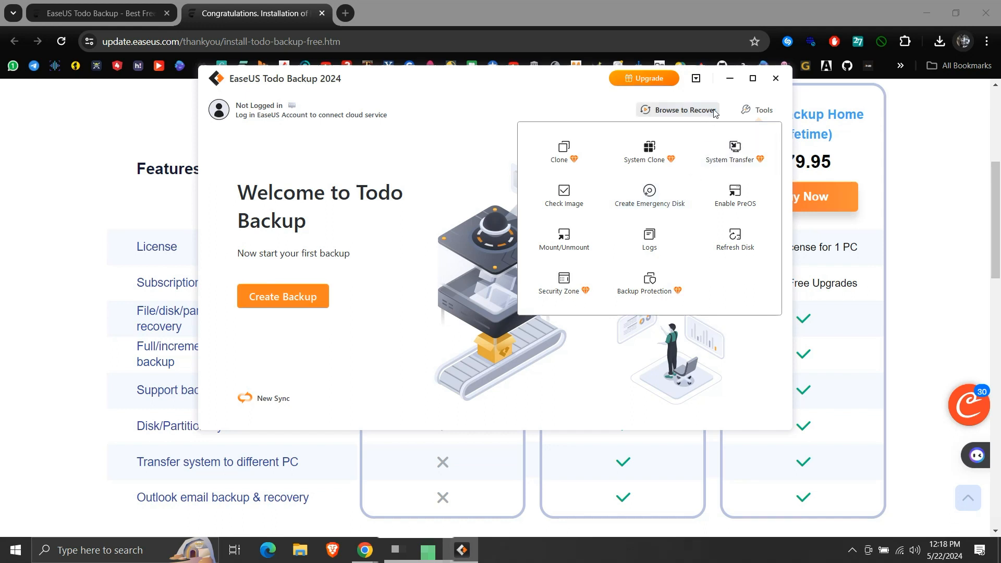
{"action": "mouse_move", "coordinate": [733, 108]}
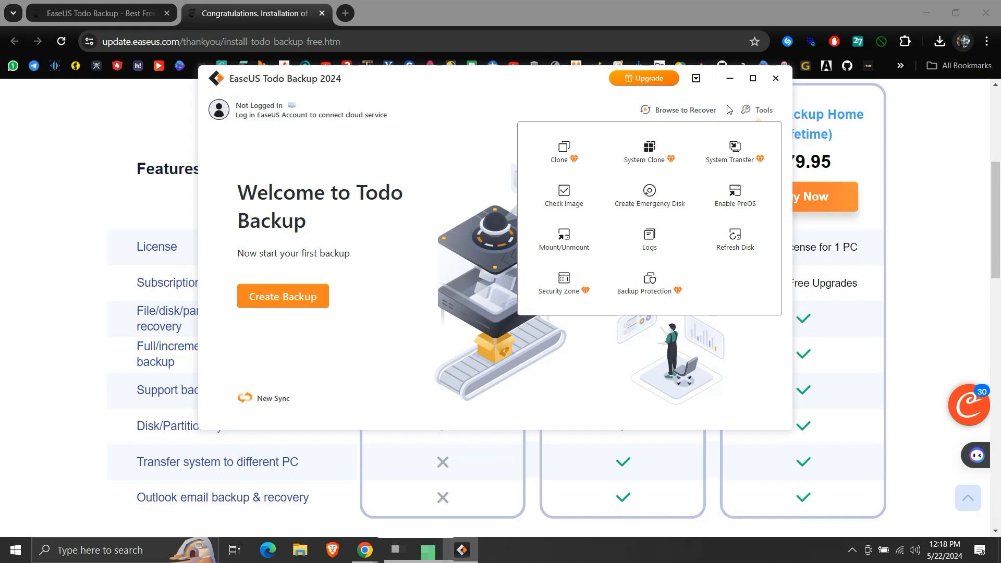